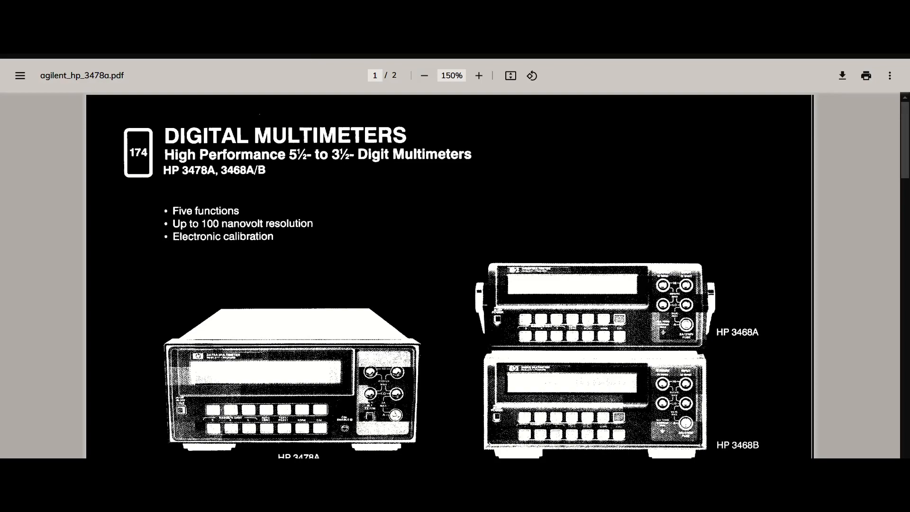
# - Scroll the HP 3478A service manual down toward the input circuit schematic near page 150
pyautogui.scroll(-3)
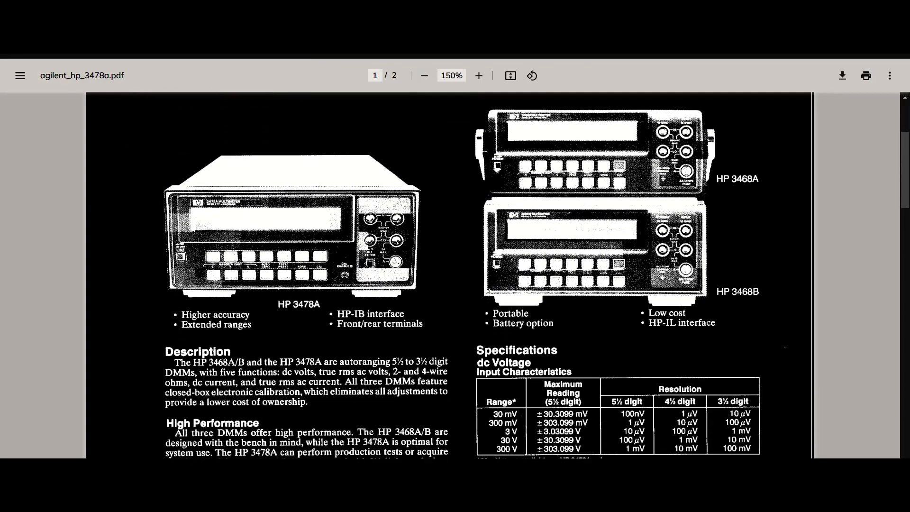
pyautogui.scroll(-3)
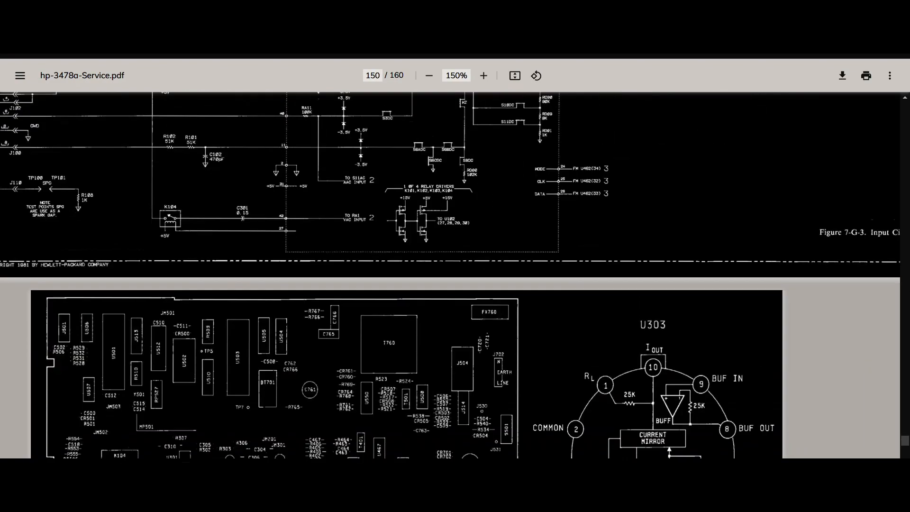
pyautogui.scroll(-3)
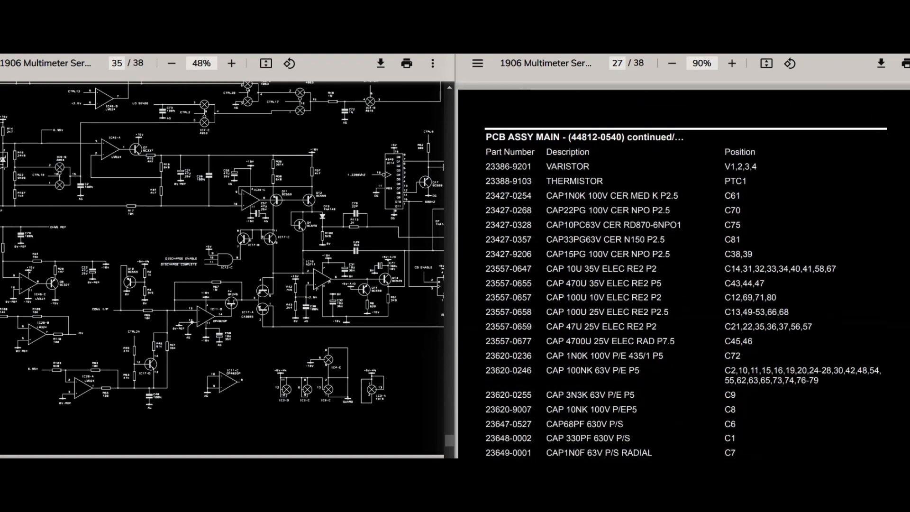
# - Scroll the 1906 manual to line up the schematic with the main PCB parts list
pyautogui.scroll(-3)
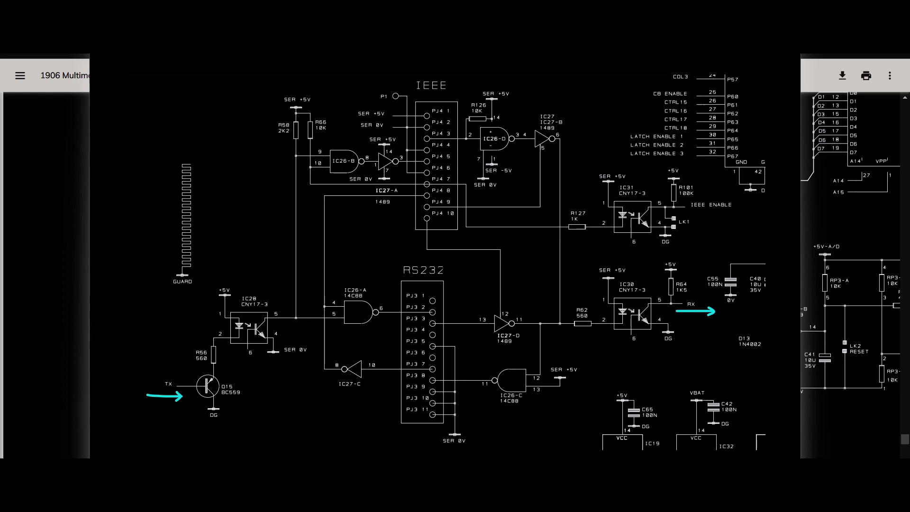
# - Draw arrows on the TX optocoupler output line and the RX line of the interface schematic
pyautogui.moveTo(286, 248); pyautogui.dragTo(284, 199)
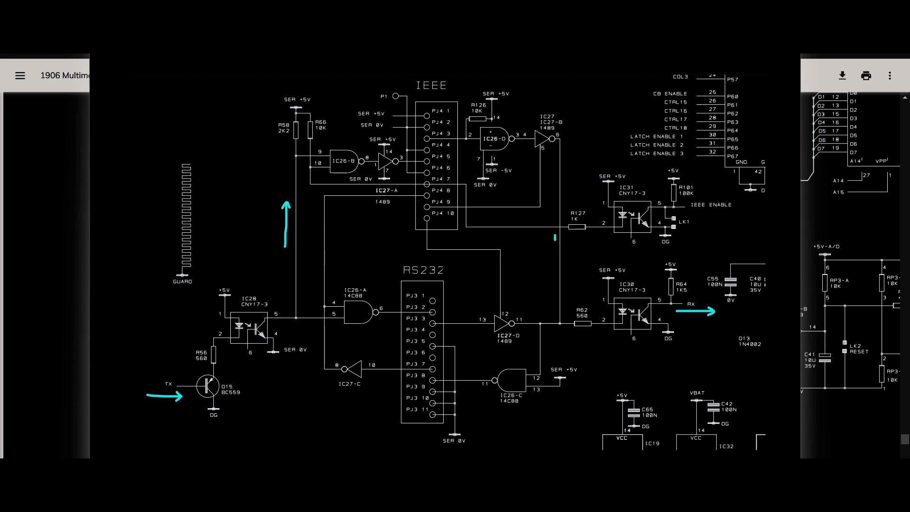
pyautogui.moveTo(552, 238); pyautogui.dragTo(552, 279)
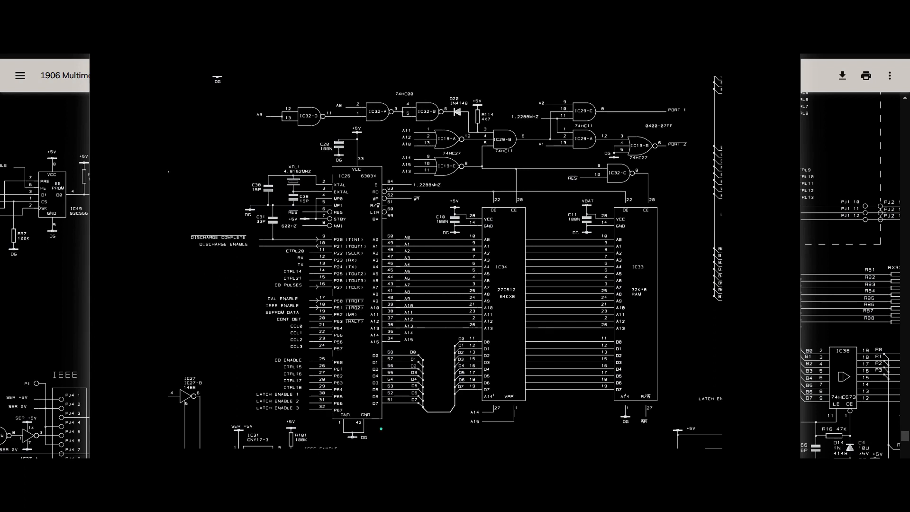
# - Draw a brace under the data bus between the IC25 processor and the memory chips
pyautogui.moveTo(383, 434); pyautogui.dragTo(610, 435)
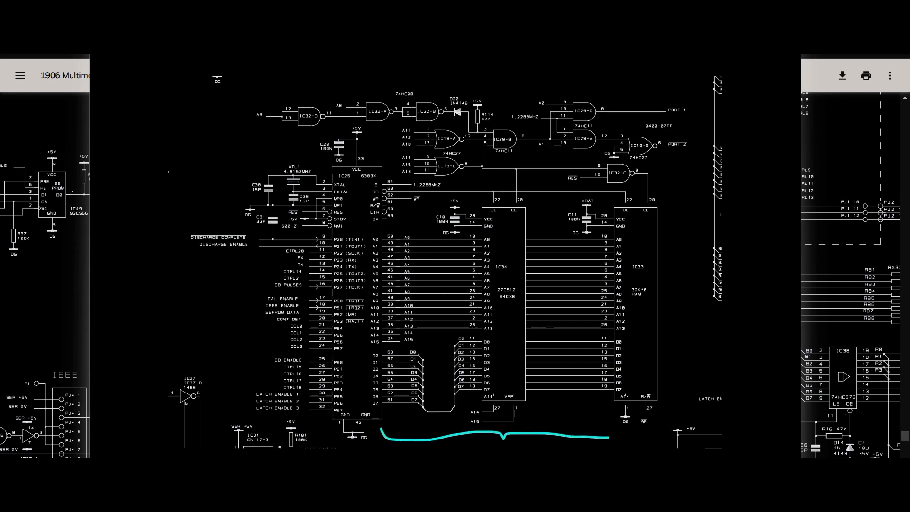
pyautogui.moveTo(586, 437); pyautogui.dragTo(618, 429)
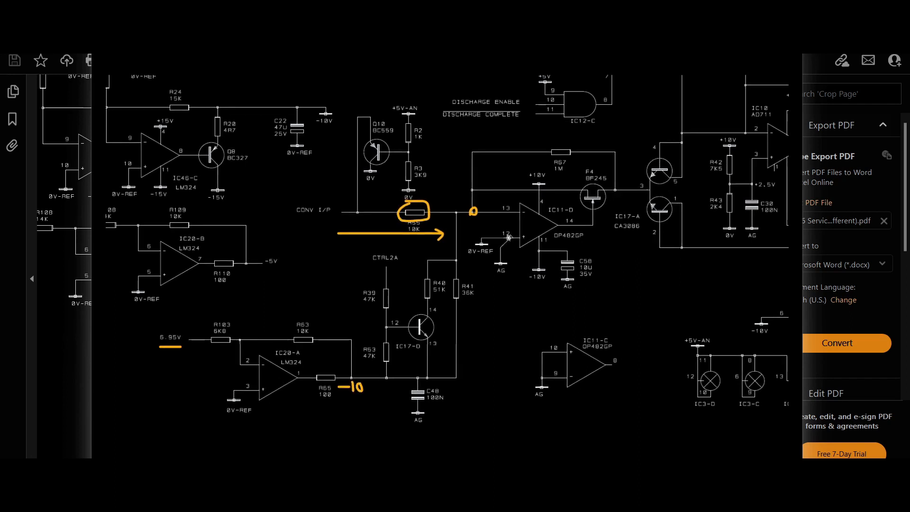
# - Pan the zoomed schematic to the Q11/Q12 current source and capacitor C29 area
pyautogui.moveTo(449, 272); pyautogui.dragTo(467, 302)
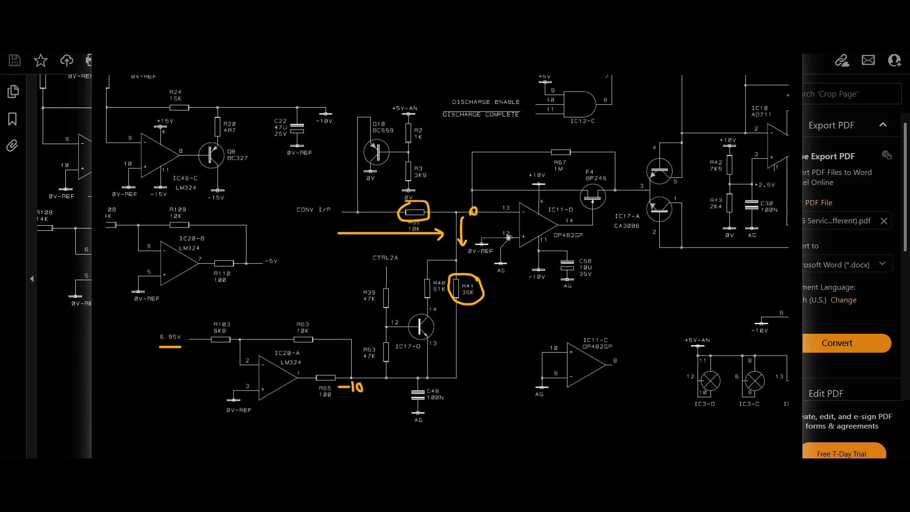
pyautogui.moveTo(638, 200); pyautogui.dragTo(620, 196)
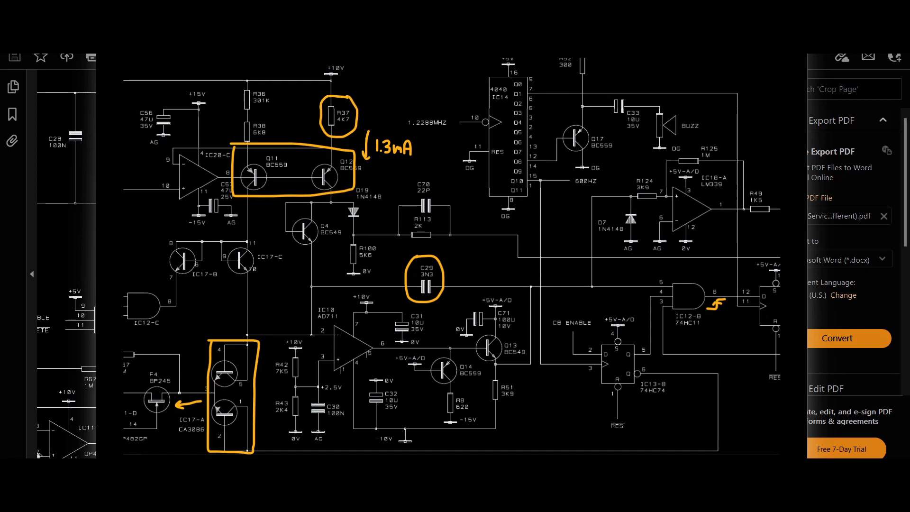
# - Nudge the schematic view before leaving for the TTi-1906 ADC simulation
pyautogui.moveTo(307, 255); pyautogui.dragTo(301, 284)
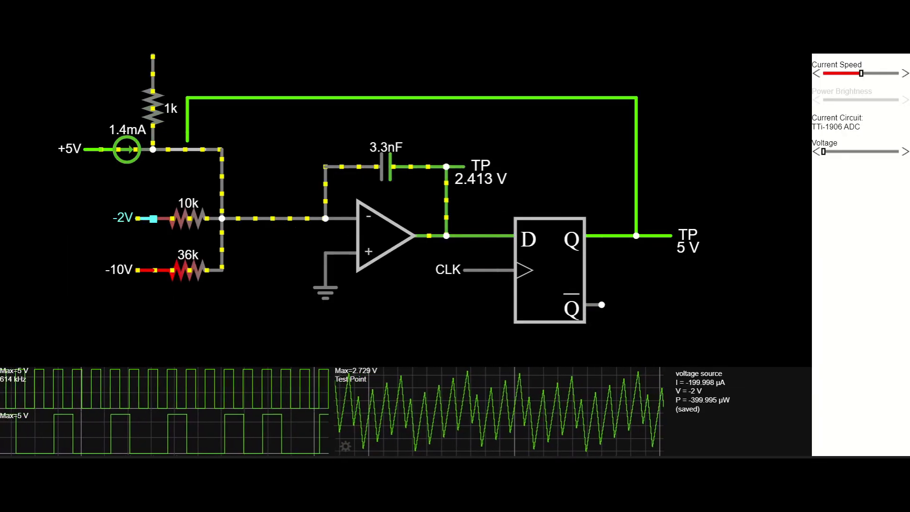
pyautogui.moveTo(821, 152); pyautogui.dragTo(873, 152)
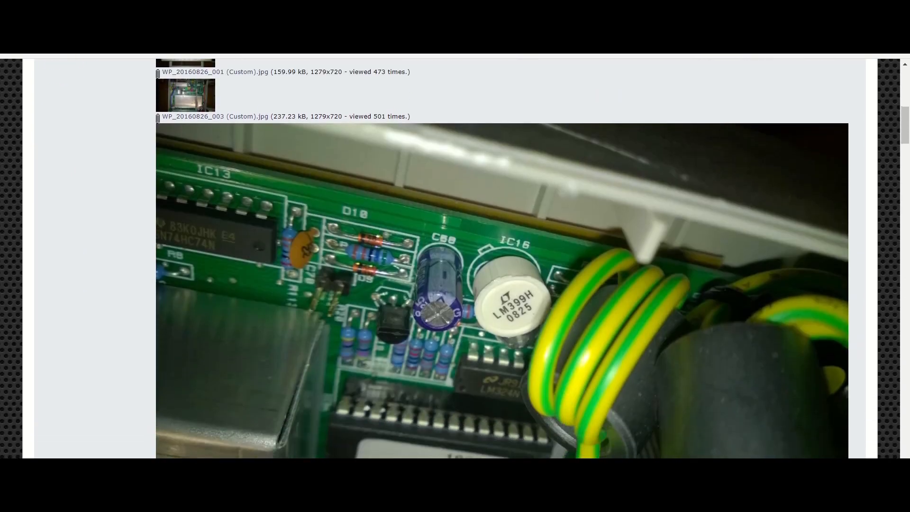
# - Scroll the EEVblog thread down to the board photo with the LM399H at IC16
pyautogui.scroll(-3)
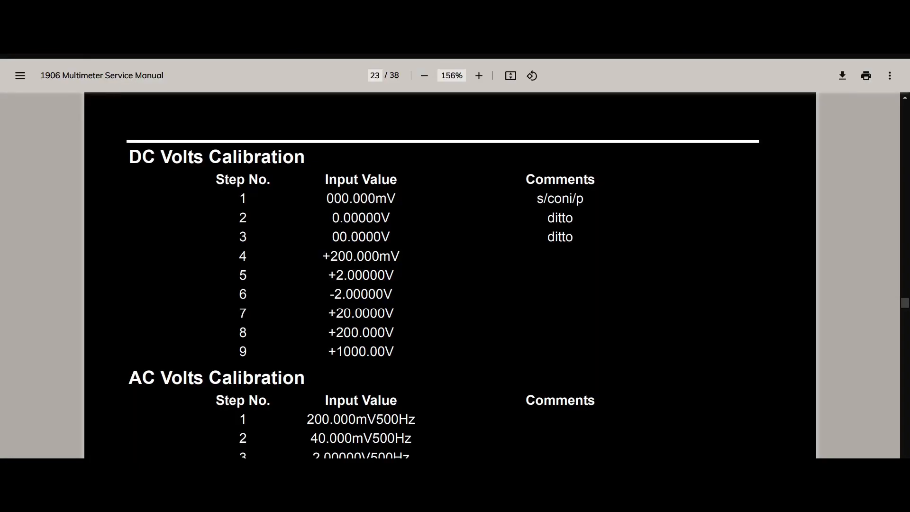
# - Scroll page 23 down to the Ohms Calibration table and the Fig. 8 caption
pyautogui.scroll(-3)
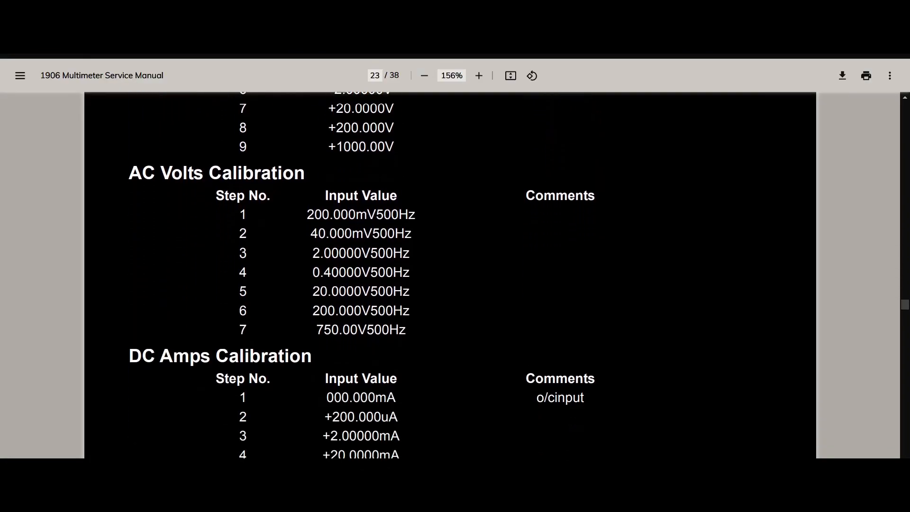
pyautogui.scroll(-3)
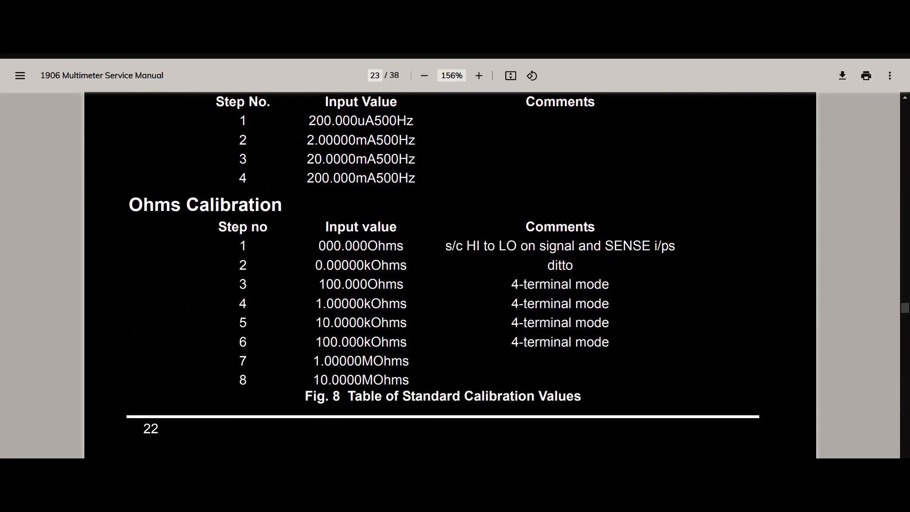
pyautogui.scroll(-3)
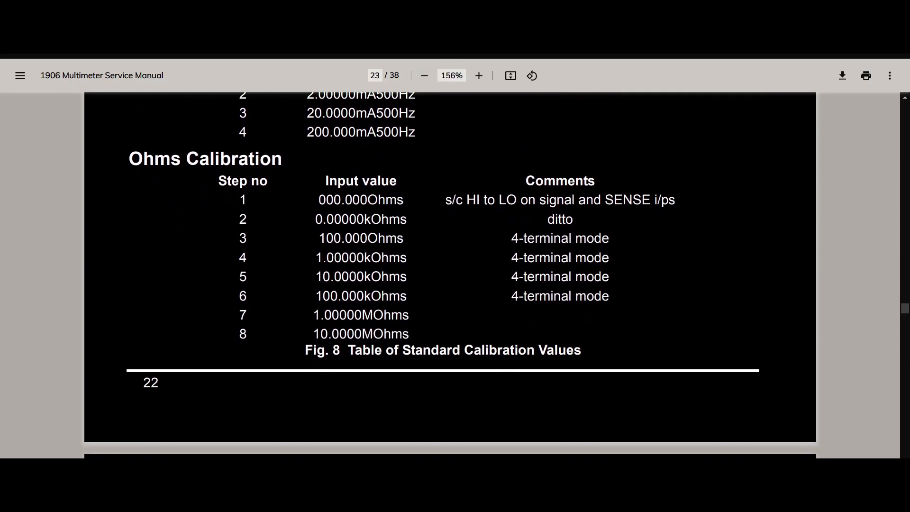